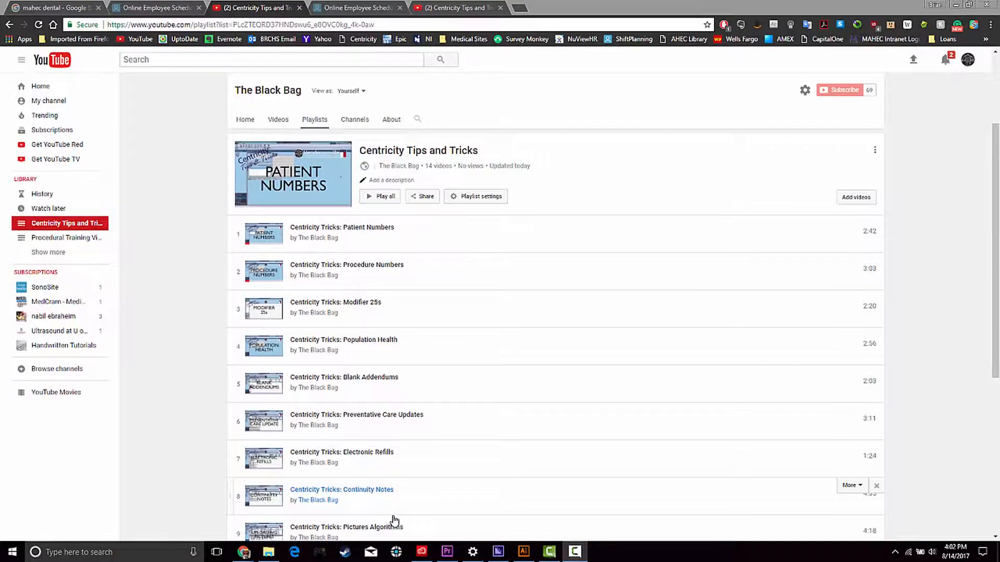
Open the Patient Numbers video's player settings and show the playback speed choices, set to Normal
{"action": "scroll", "scroll_direction": "down", "scroll_amount": 3}
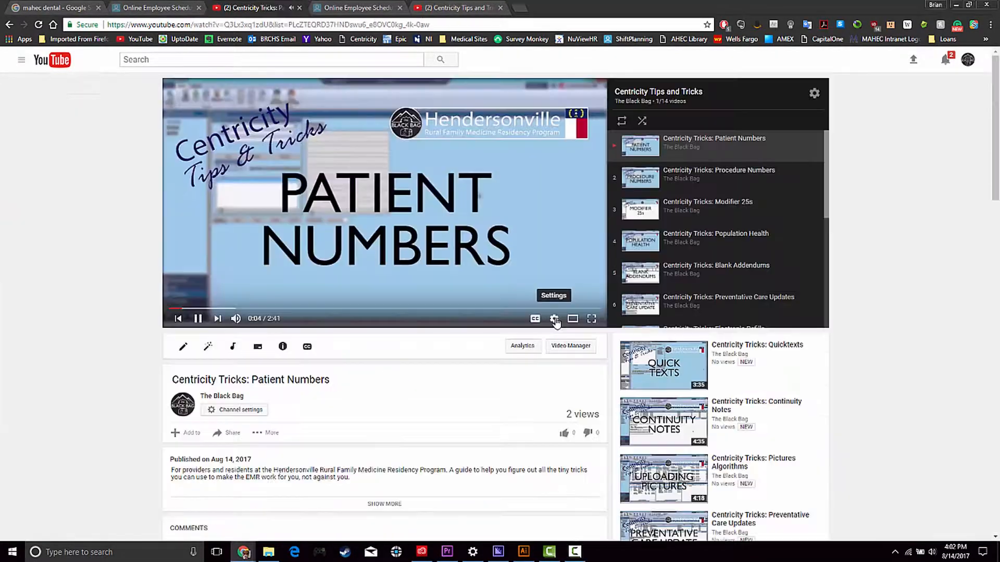
{"action": "left_click", "coordinate": [554, 319]}
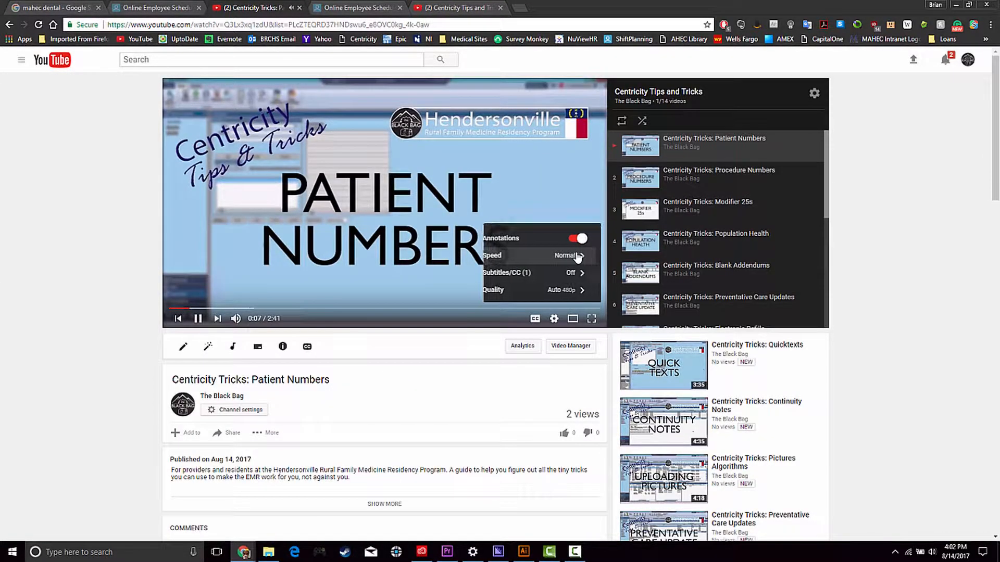
{"action": "left_click", "coordinate": [566, 255]}
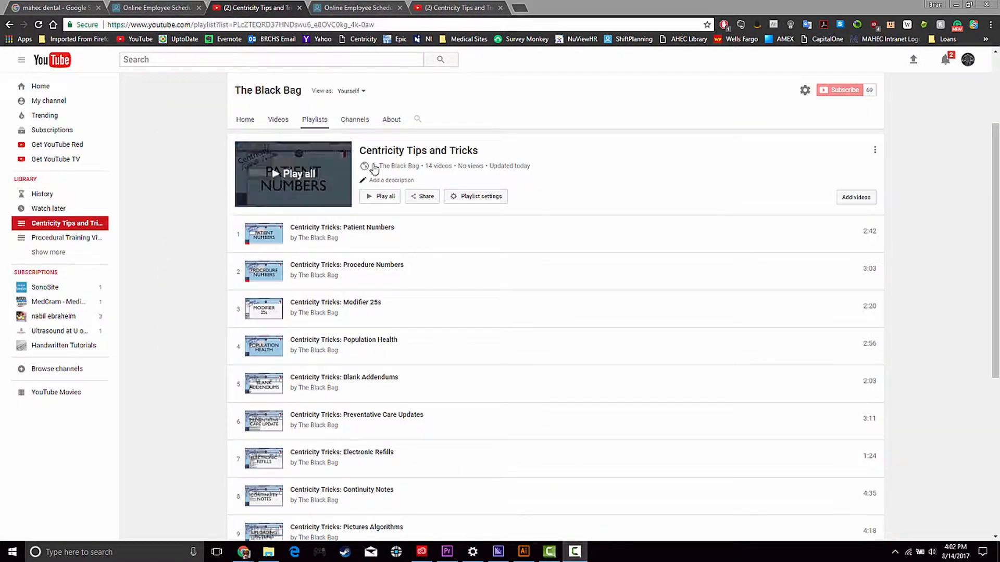
{"action": "mouse_move", "coordinate": [395, 448]}
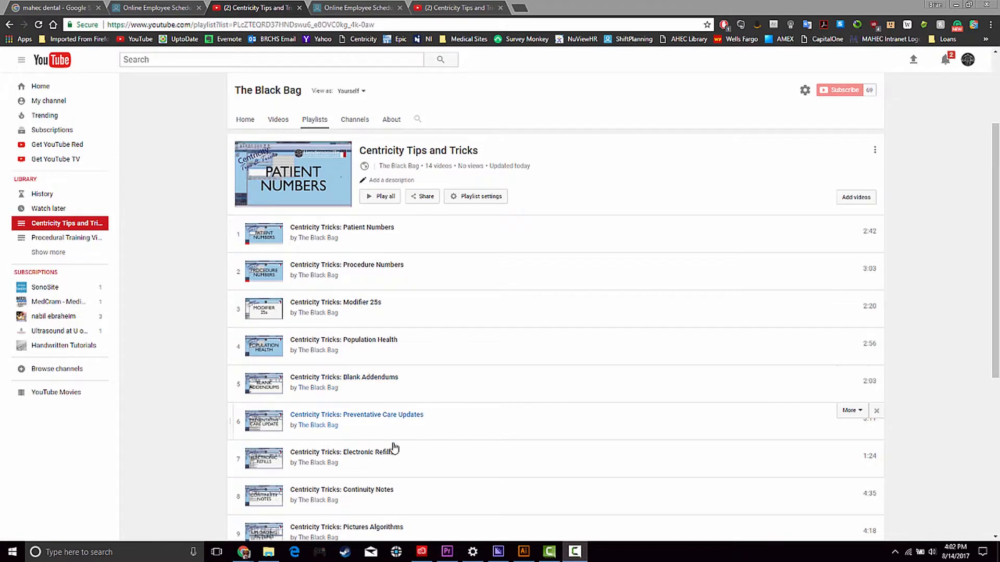
{"action": "mouse_move", "coordinate": [394, 520]}
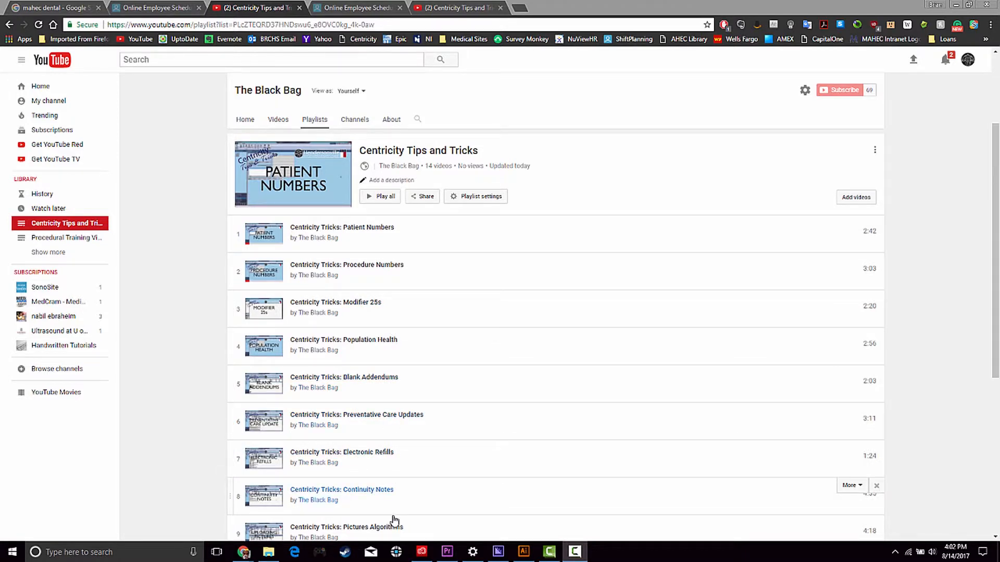